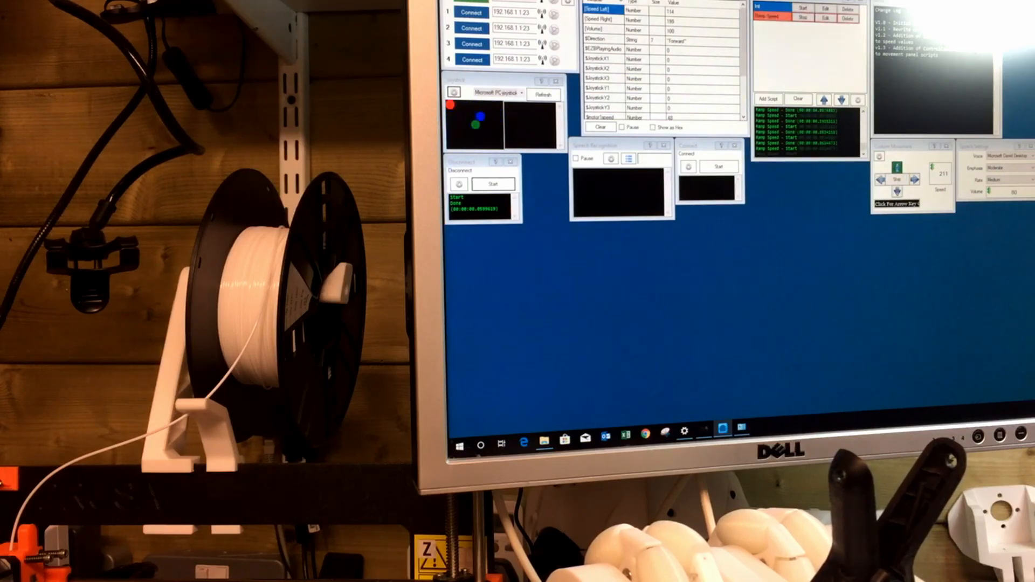
- Halt the robot from the Movement Panel so $Direction updates to Stop in the Variable Watcher
{"action": "left_click", "coordinate": [896, 179]}
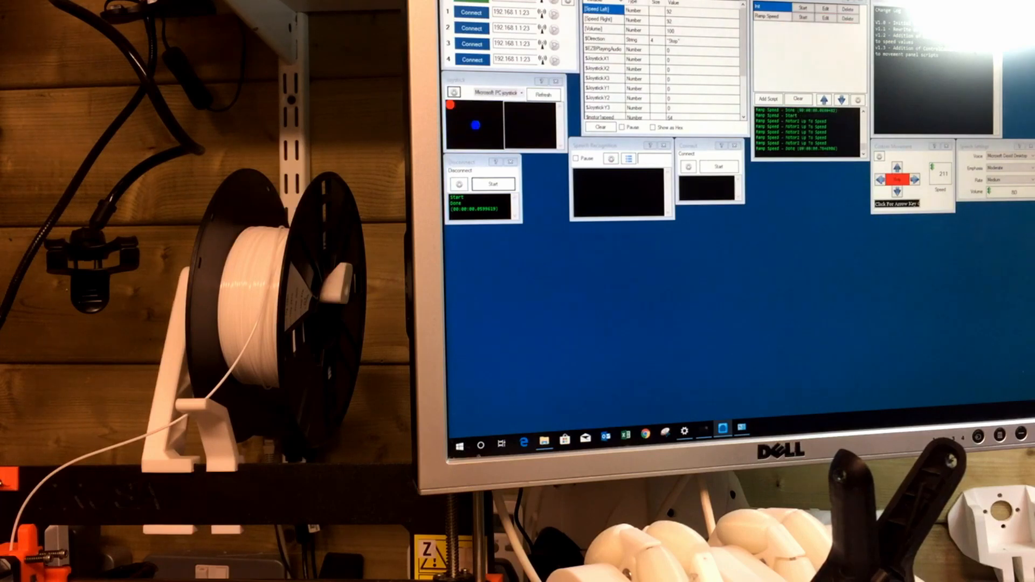